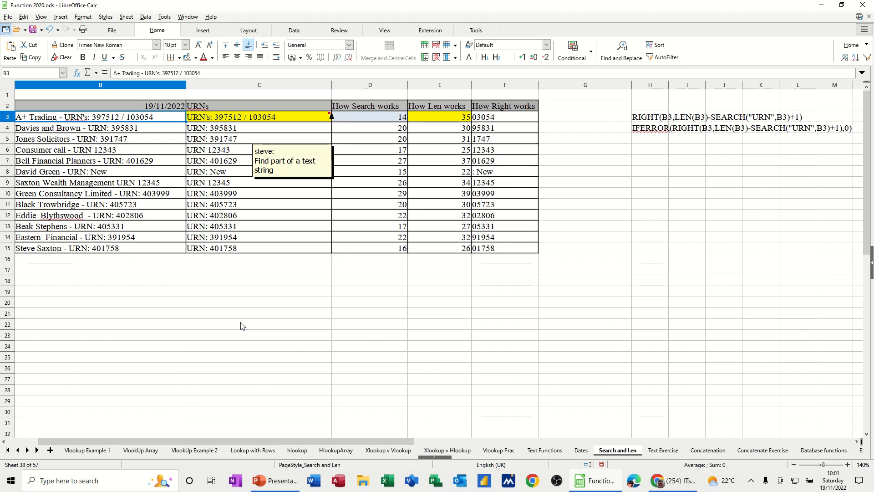
mouse_move(106, 195)
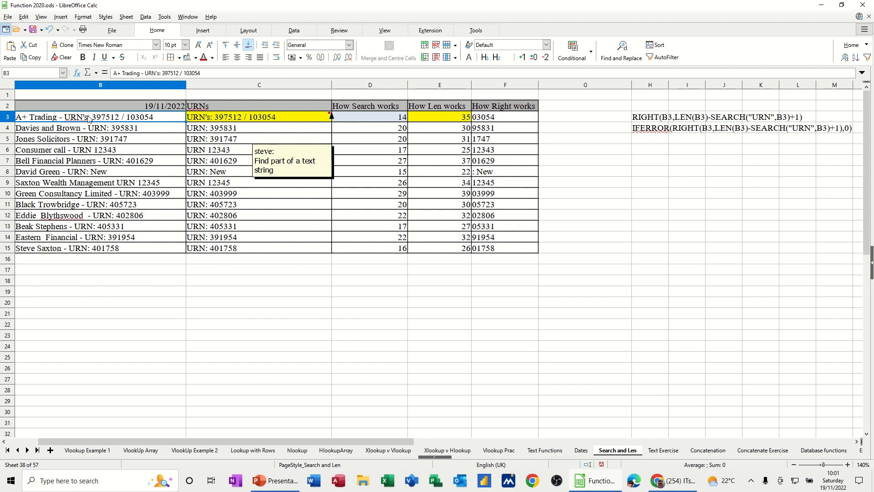
mouse_move(221, 122)
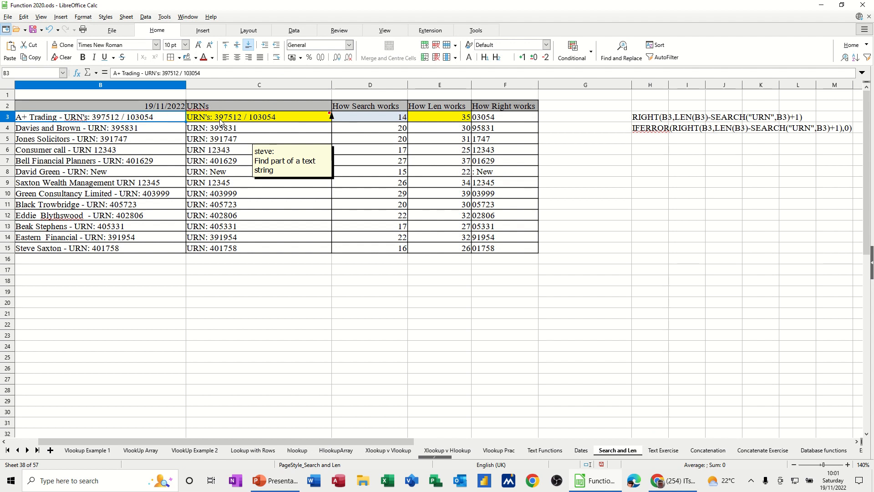
Step: Review the existing IFERROR, SEARCH, LEN and RIGHT formulas in C3 through F3
click(259, 117)
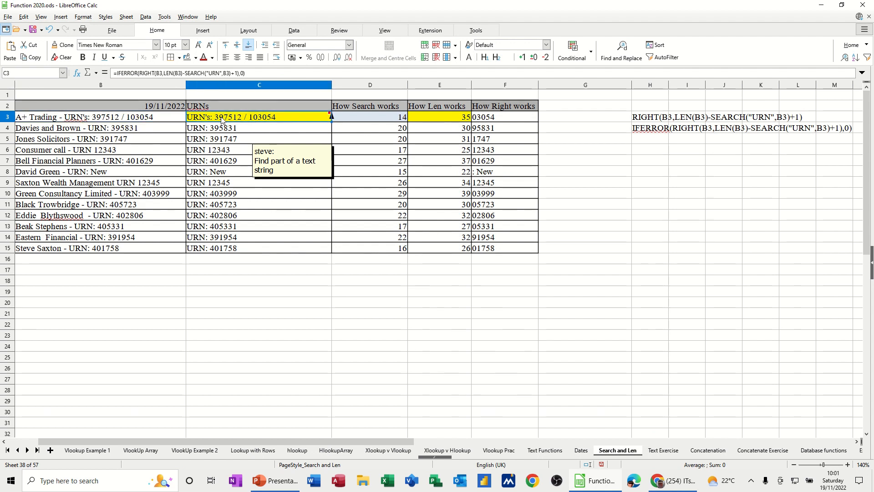
mouse_move(198, 166)
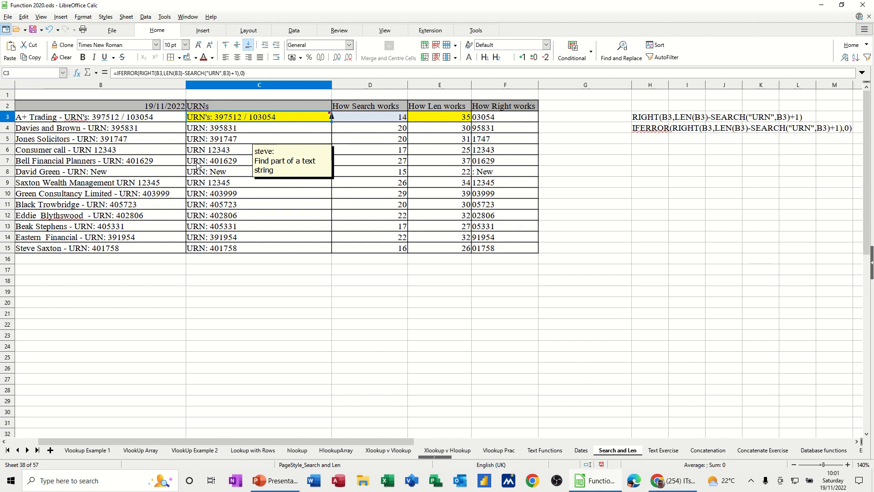
mouse_move(241, 121)
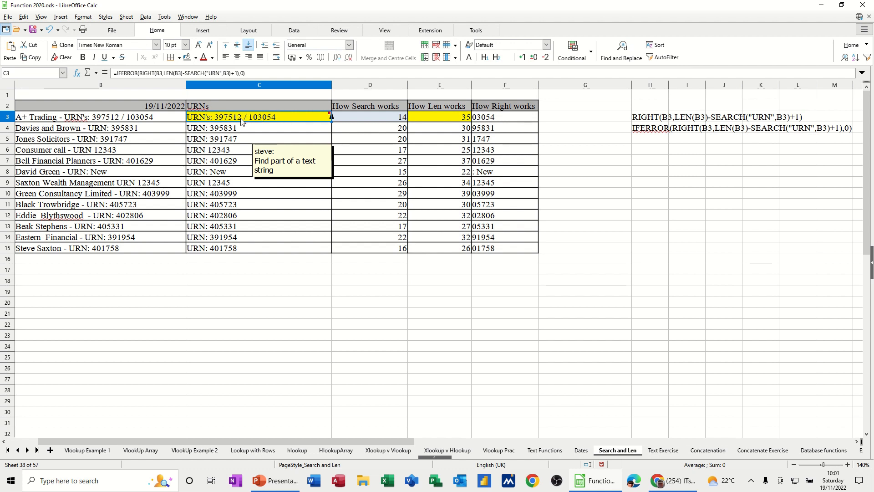
mouse_move(192, 78)
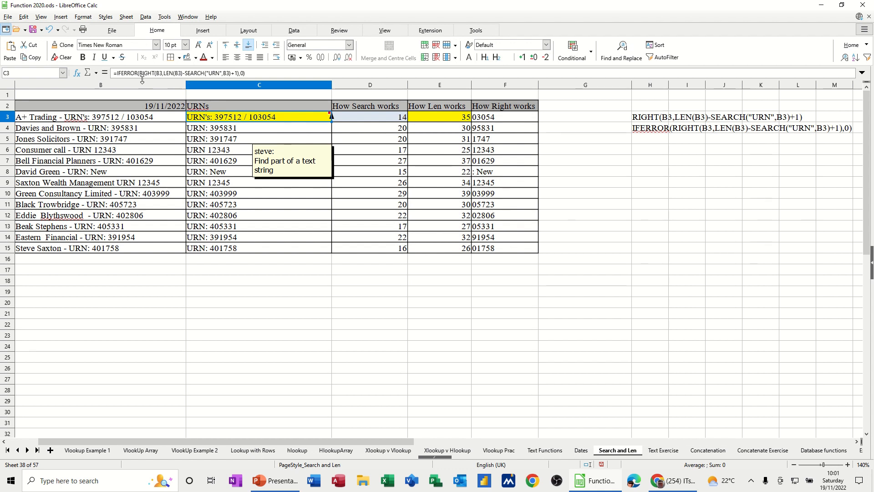
mouse_move(141, 77)
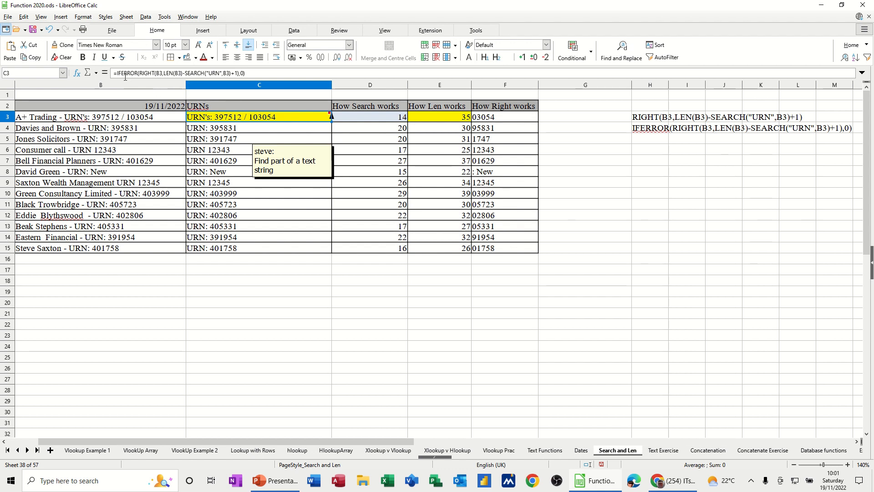
mouse_move(160, 82)
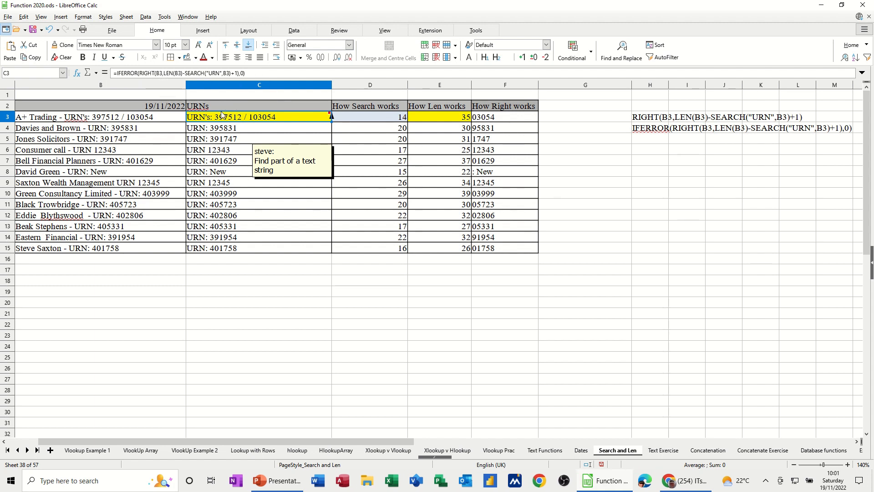
mouse_move(259, 132)
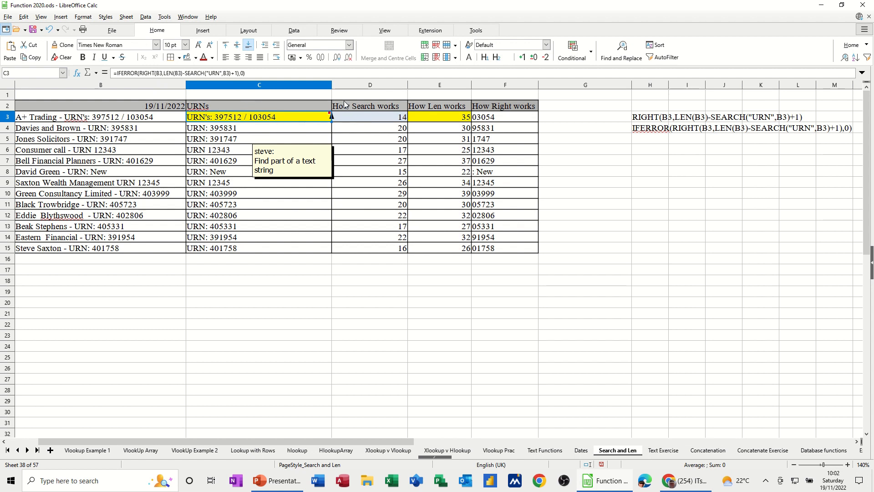
click(370, 117)
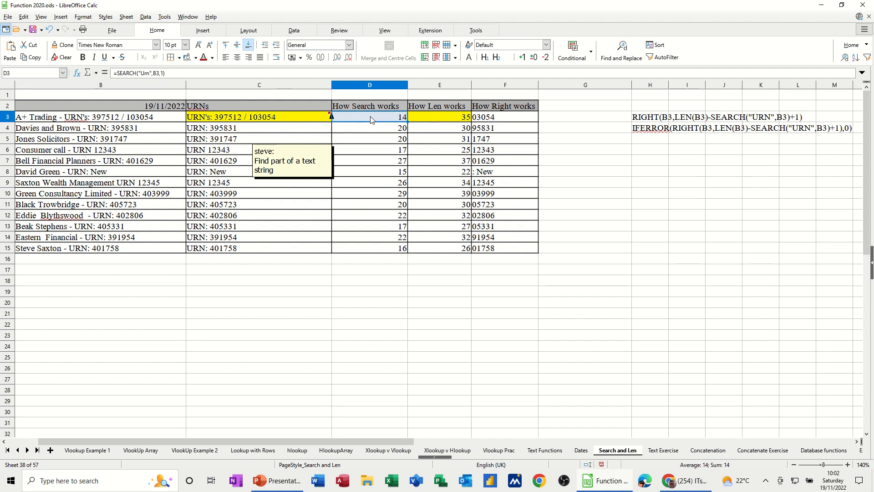
mouse_move(148, 73)
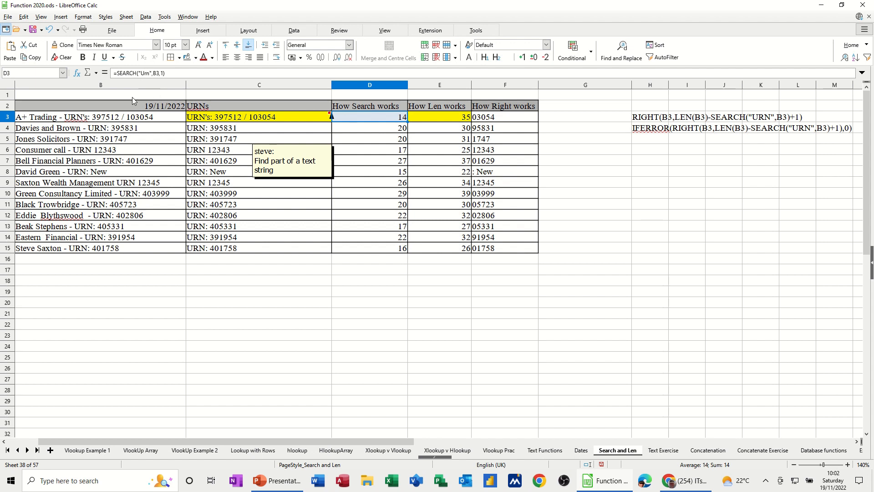
mouse_move(72, 124)
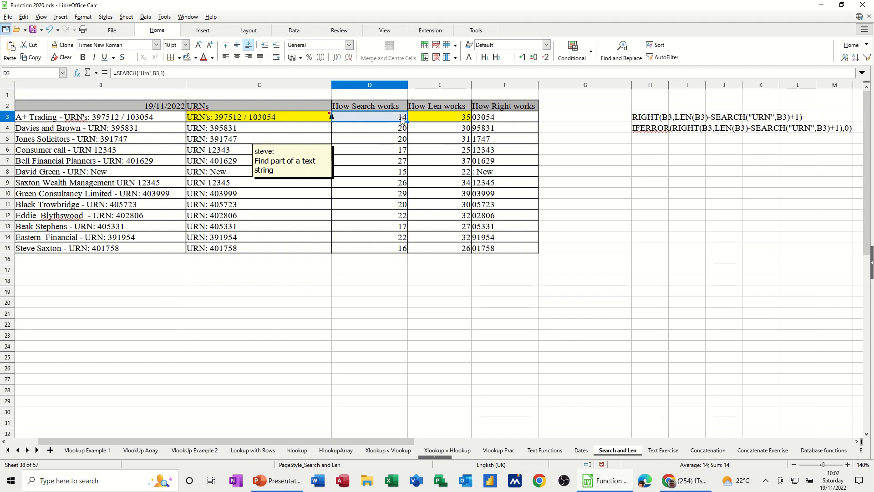
click(440, 117)
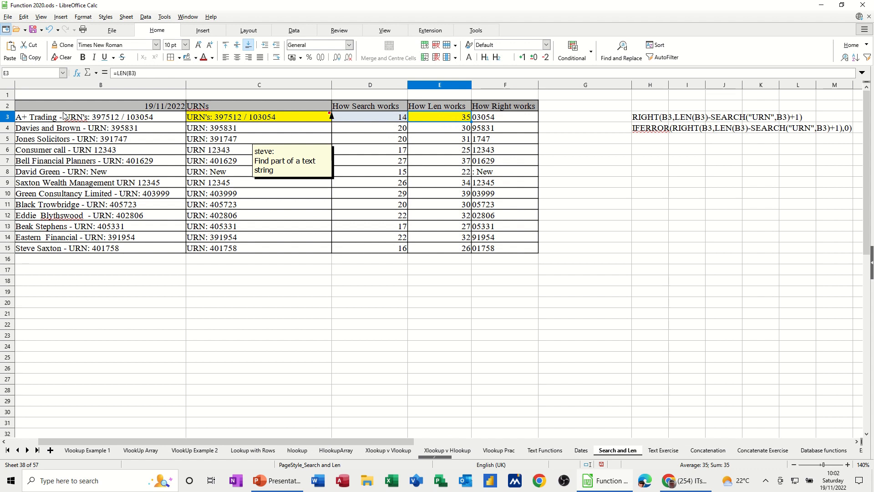
mouse_move(453, 193)
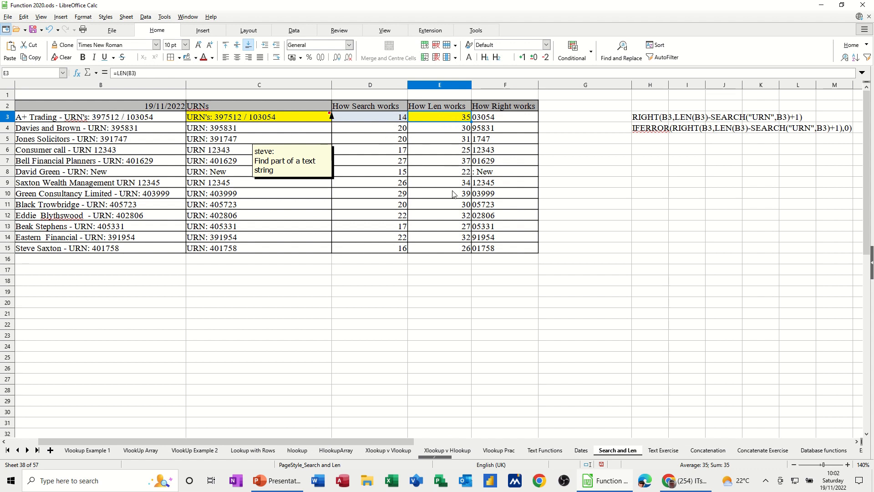
mouse_move(494, 134)
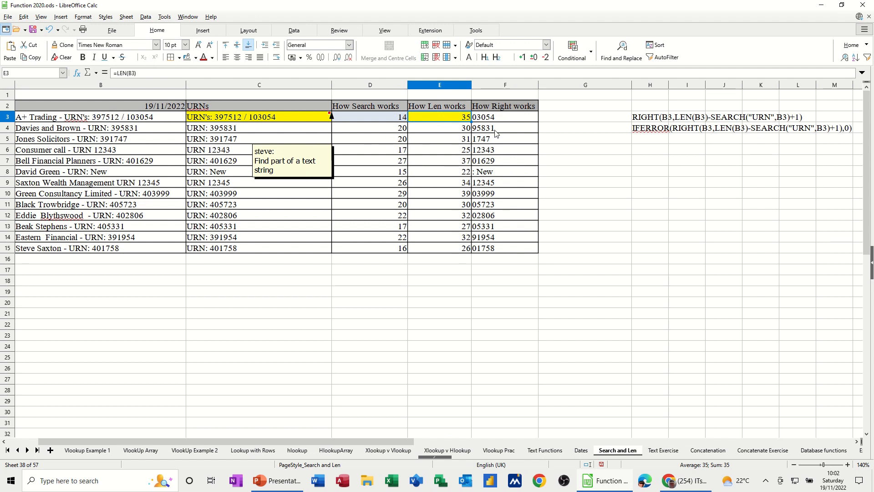
click(505, 116)
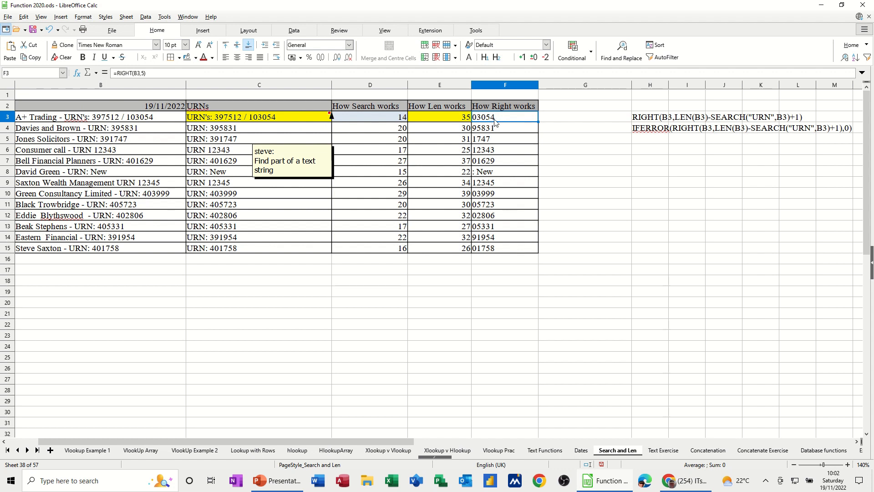
mouse_move(300, 117)
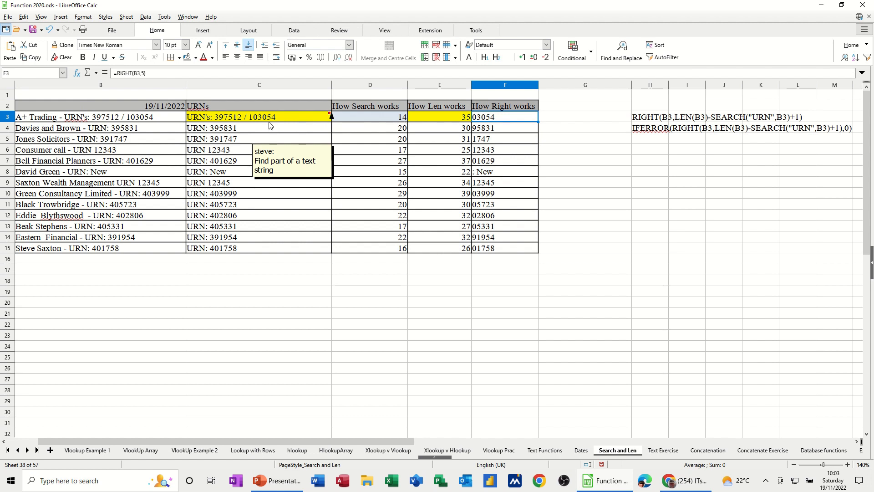
click(259, 117)
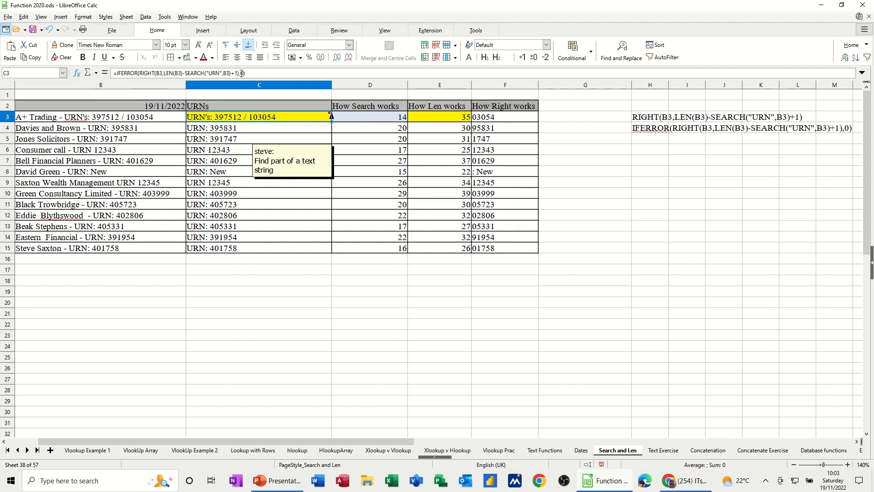
mouse_move(434, 126)
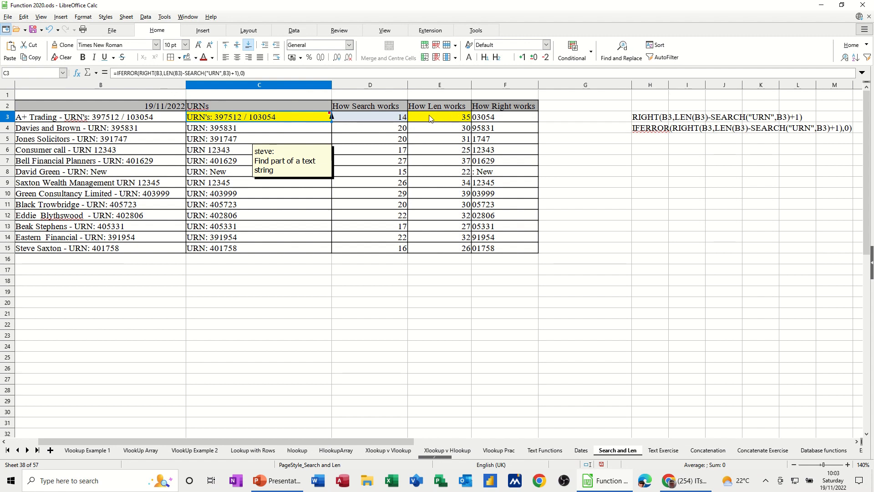
mouse_move(479, 122)
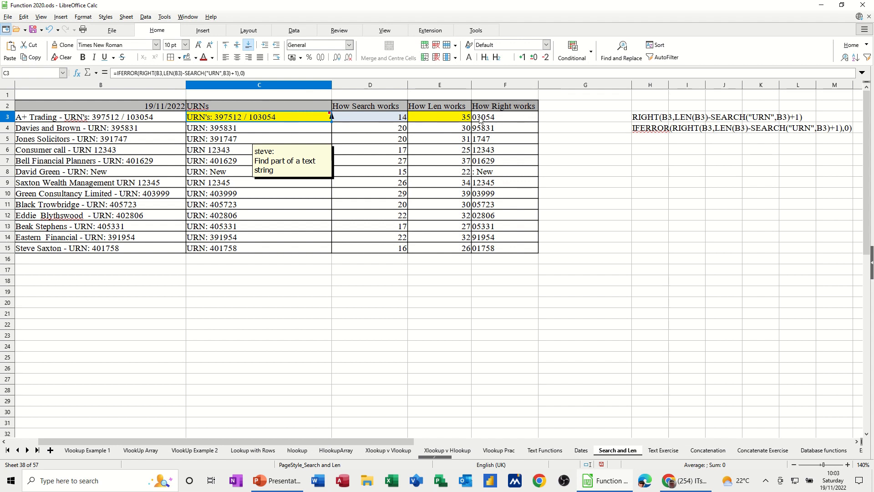
mouse_move(383, 121)
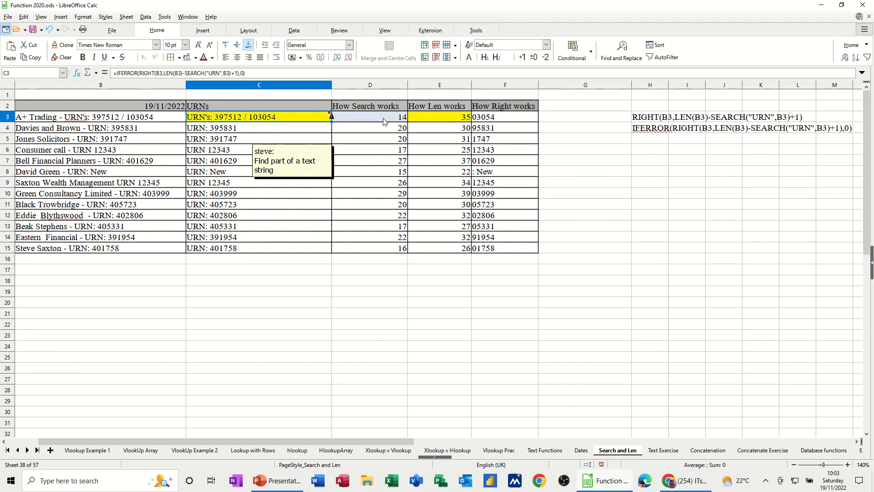
mouse_move(420, 121)
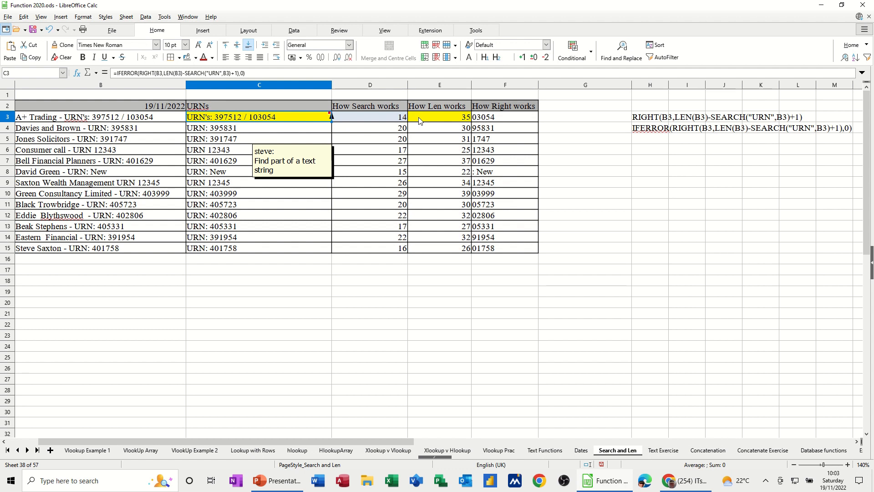
Step: In G3, start the formula =RIGHT(B3,LEN(B3)
click(584, 117)
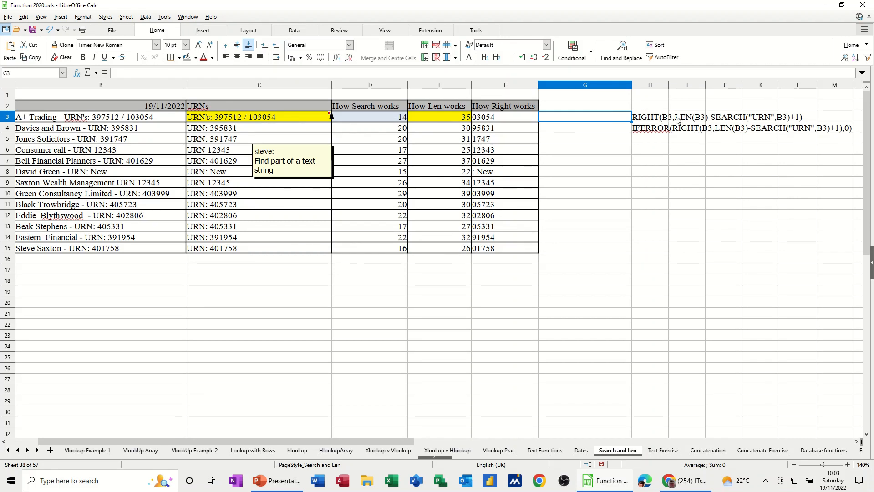
mouse_move(737, 124)
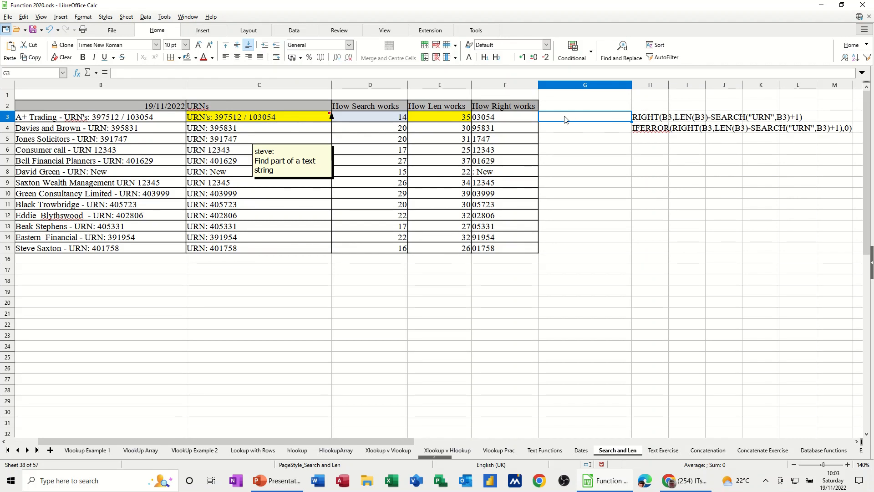
text(=right()
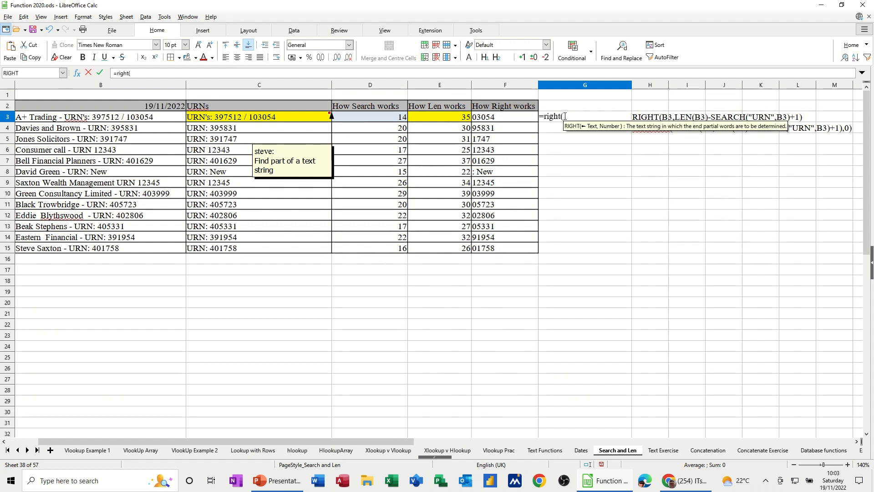
text(b3)
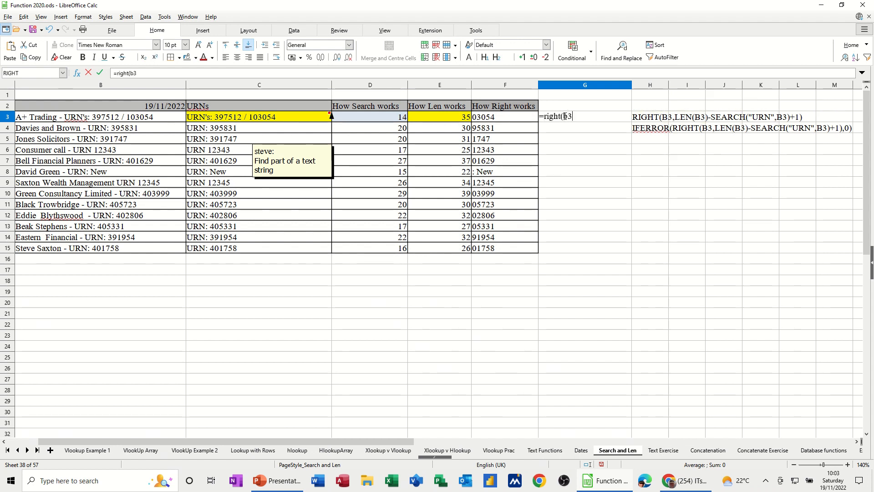
text(,)
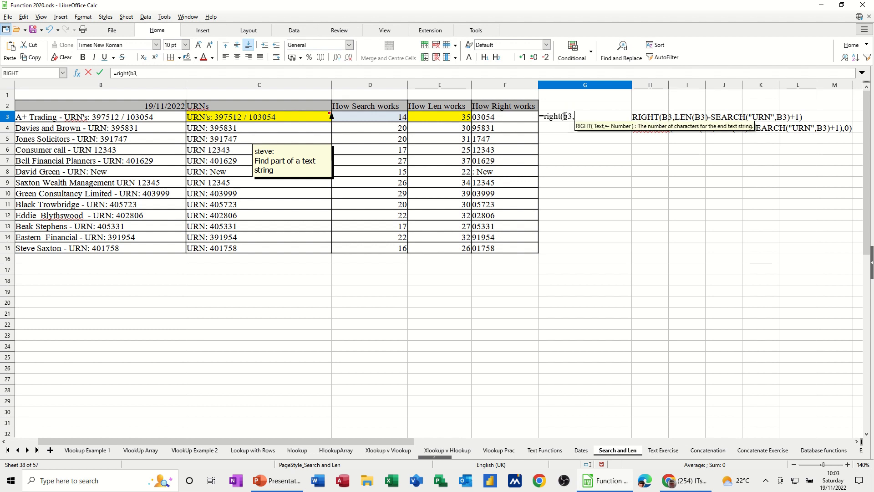
mouse_move(742, 169)
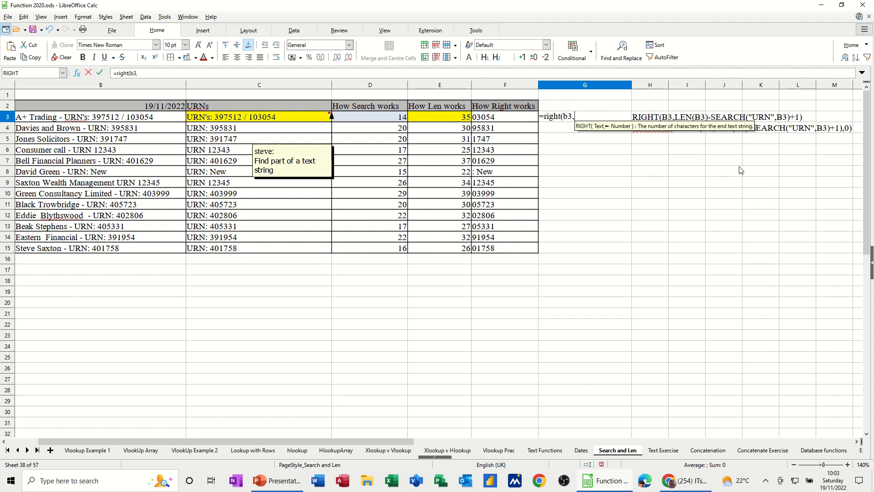
text(len)
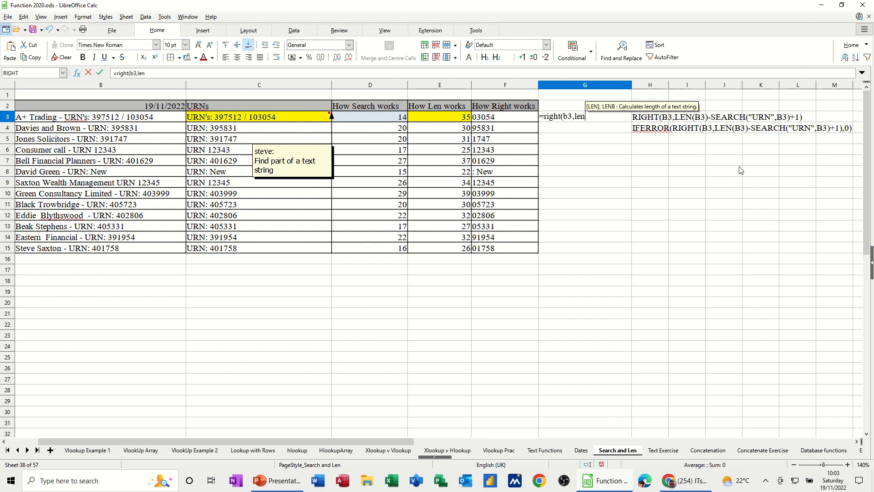
text((b3)
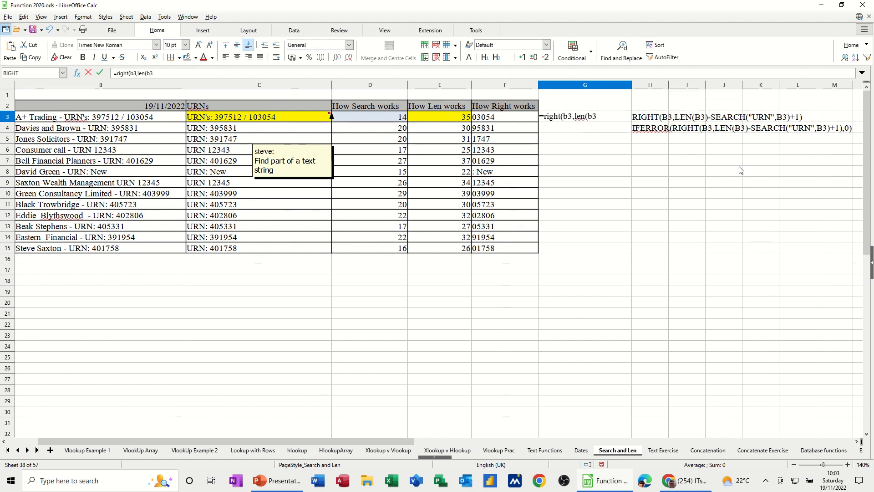
text())
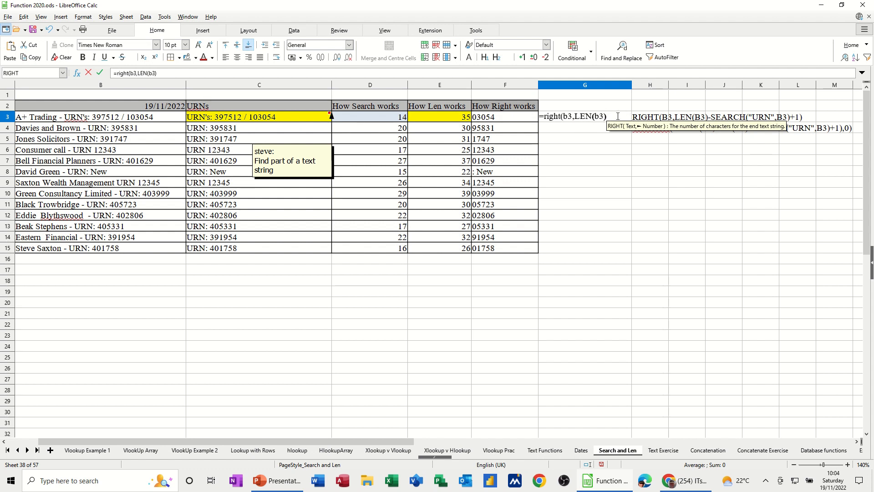
Step: Complete it by subtracting SEARCH("URN",B3) from the length
text(-)
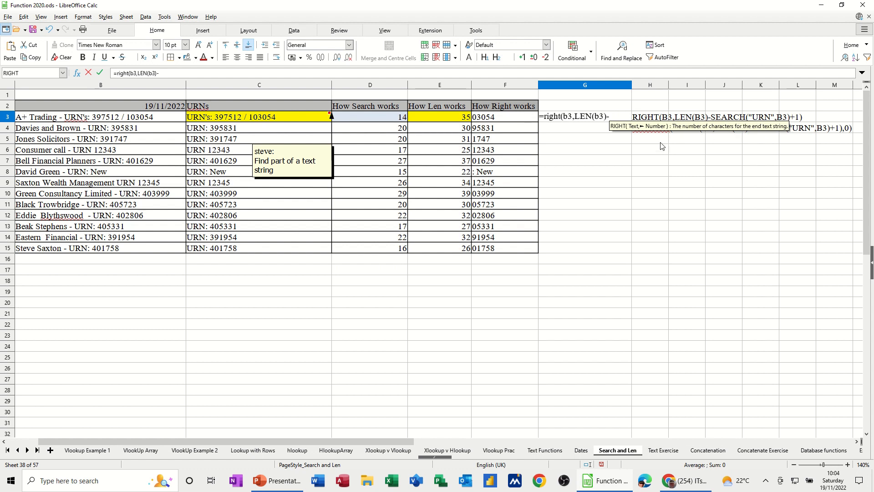
text(se)
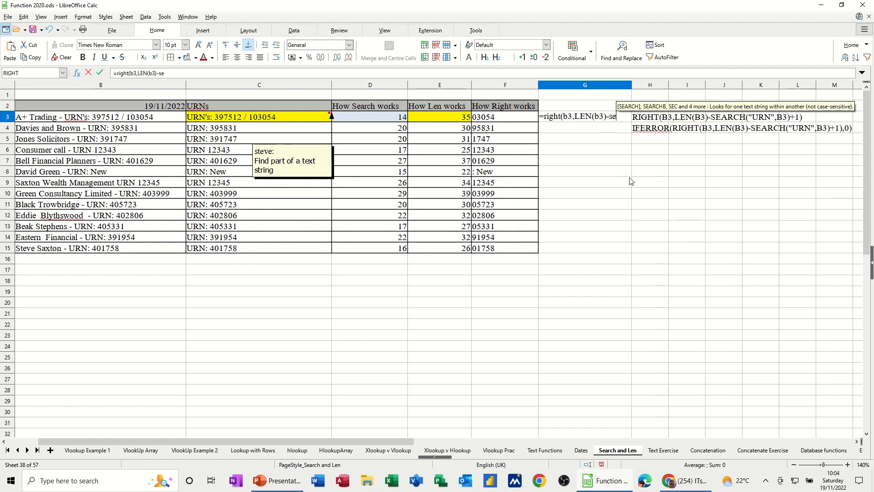
text(arch)
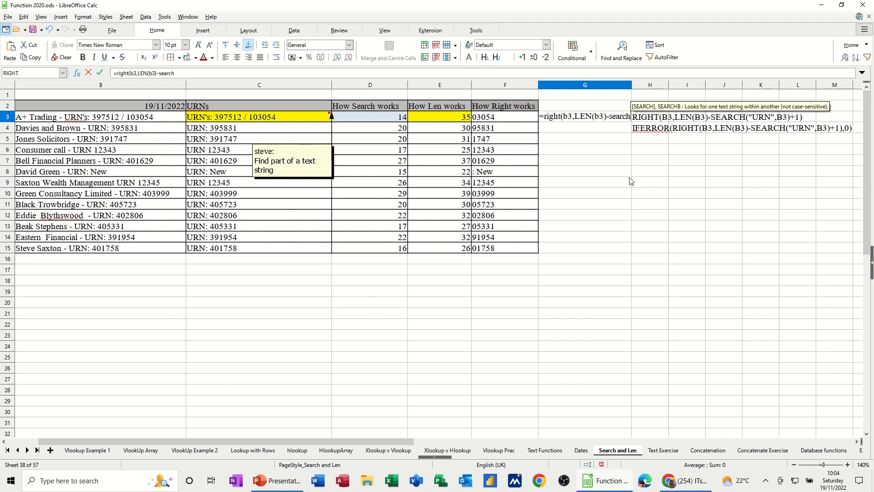
text(()
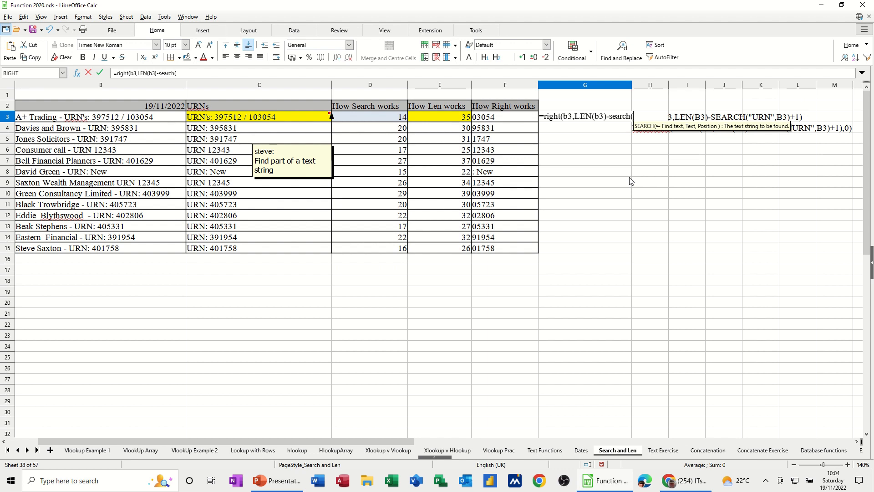
text(")
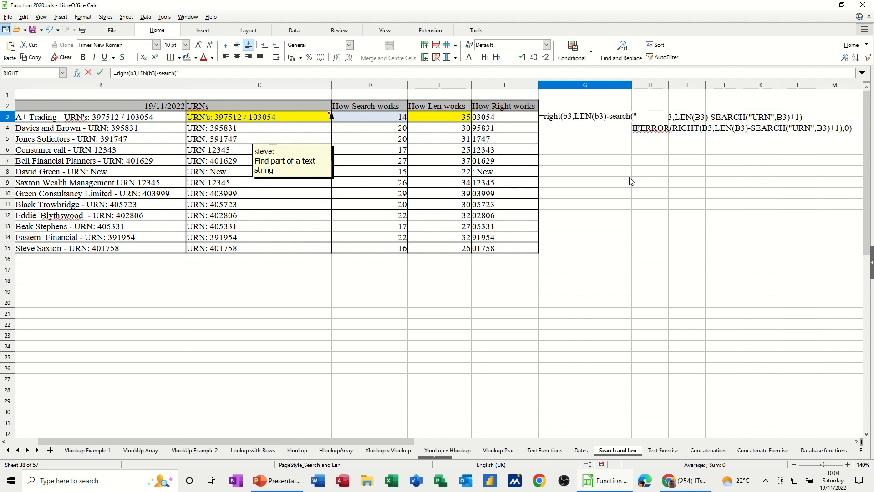
text(URN")
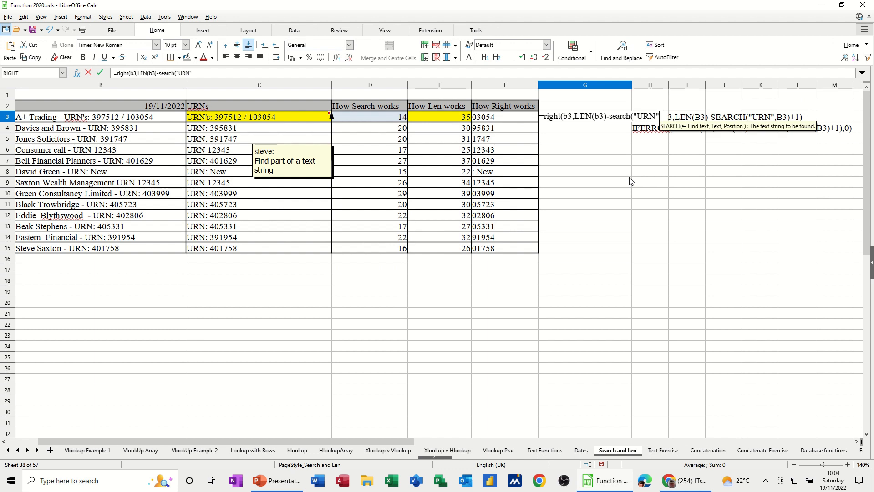
text(,)
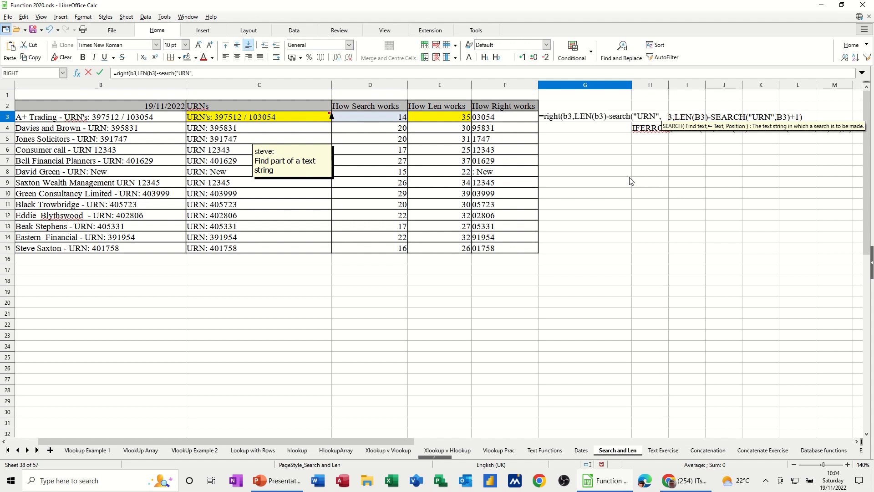
text(b3)
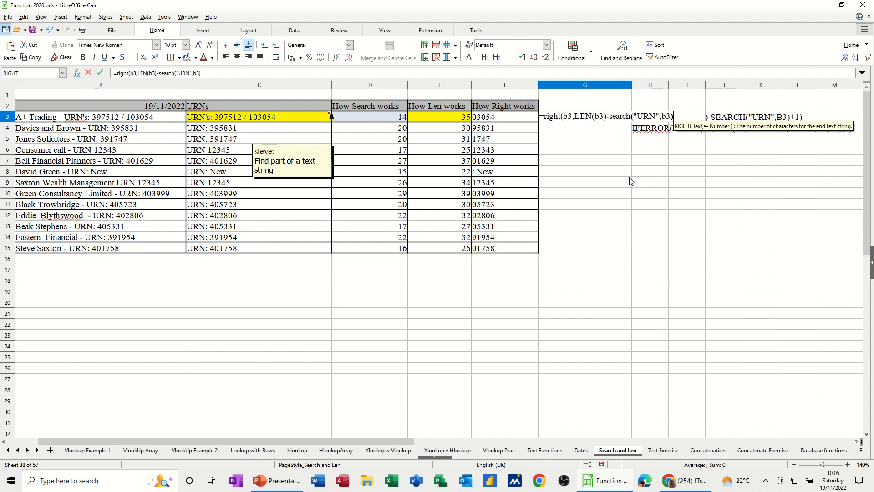
text())
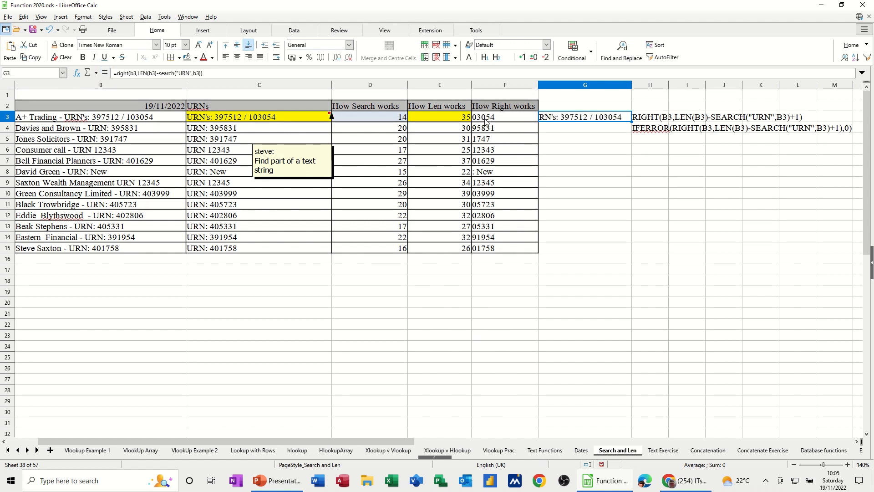
mouse_move(545, 122)
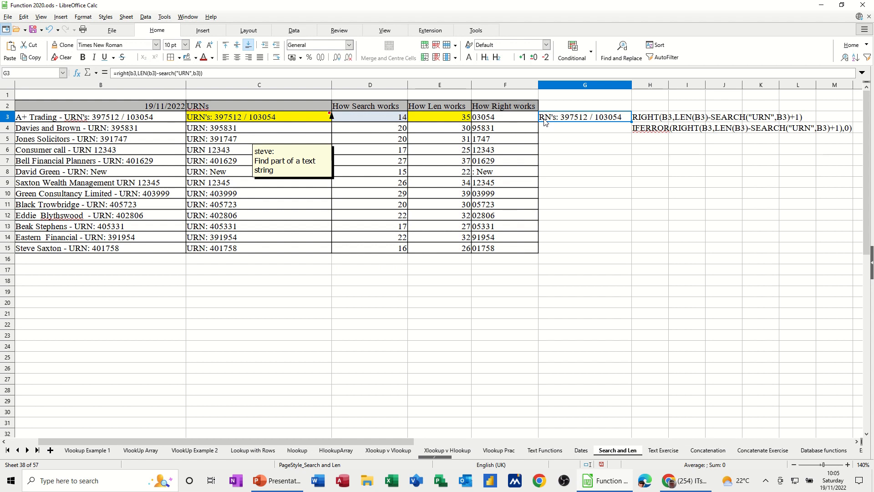
Step: Add +1 after the SEARCH part of G3's formula so it returns "URN's: 397512 / 103054"
click(201, 73)
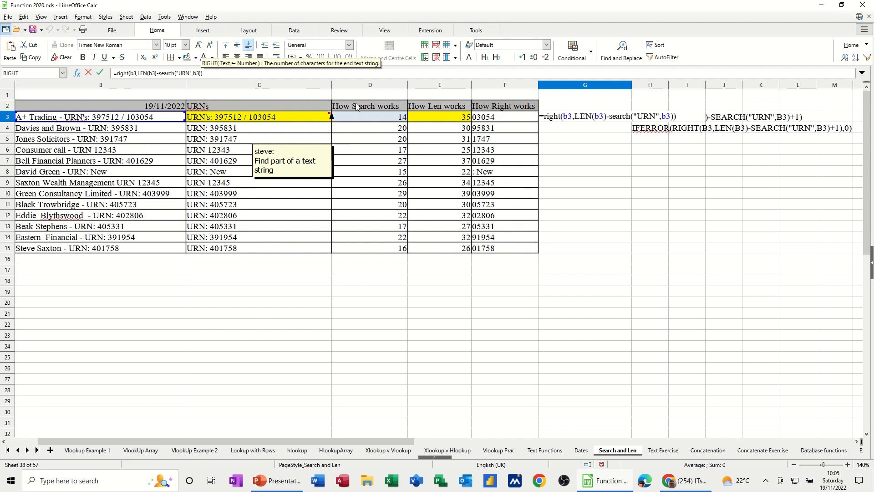
text(+1)
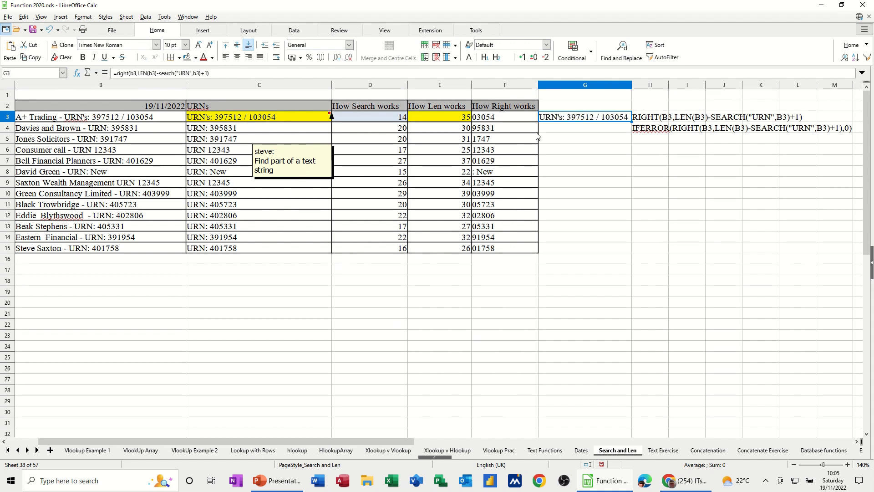
mouse_move(611, 126)
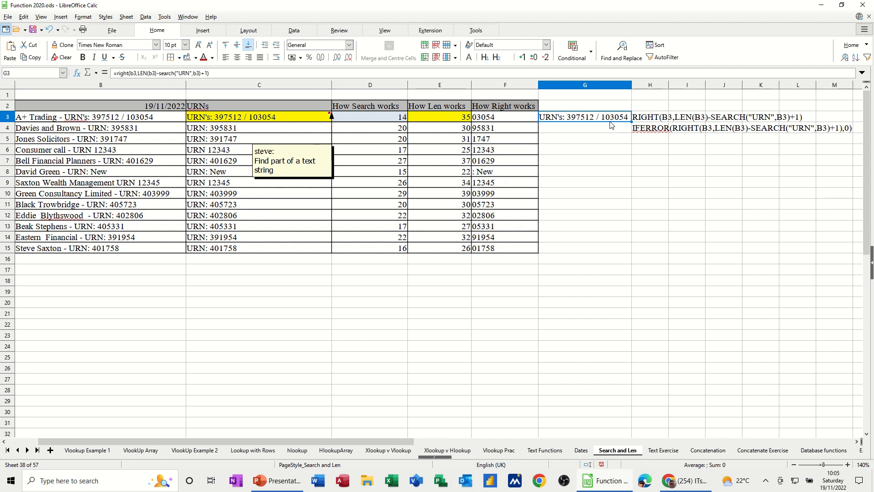
Step: Fill the G3 RIGHT/LEN/SEARCH formula down to G15
click(584, 127)
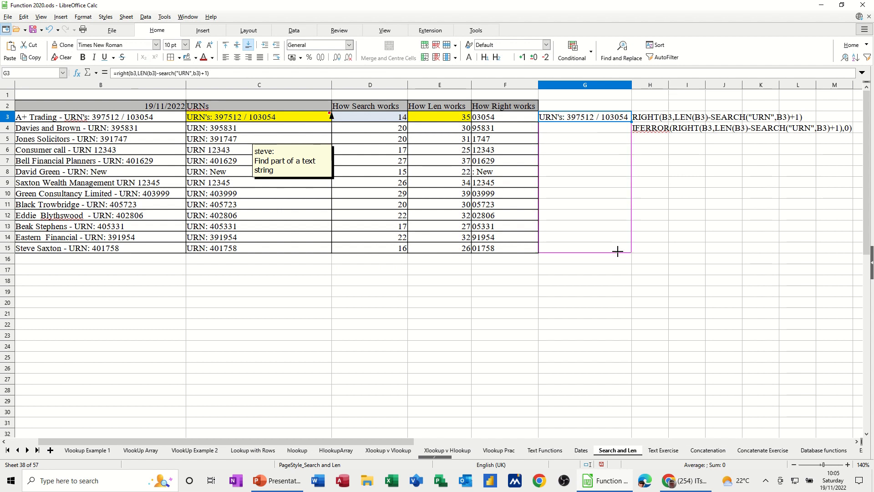
drag(618, 120, 618, 251)
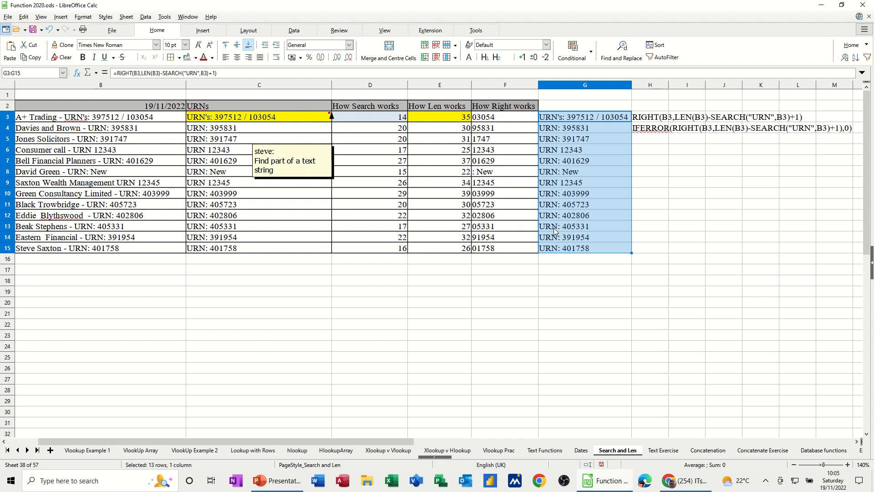
mouse_move(541, 125)
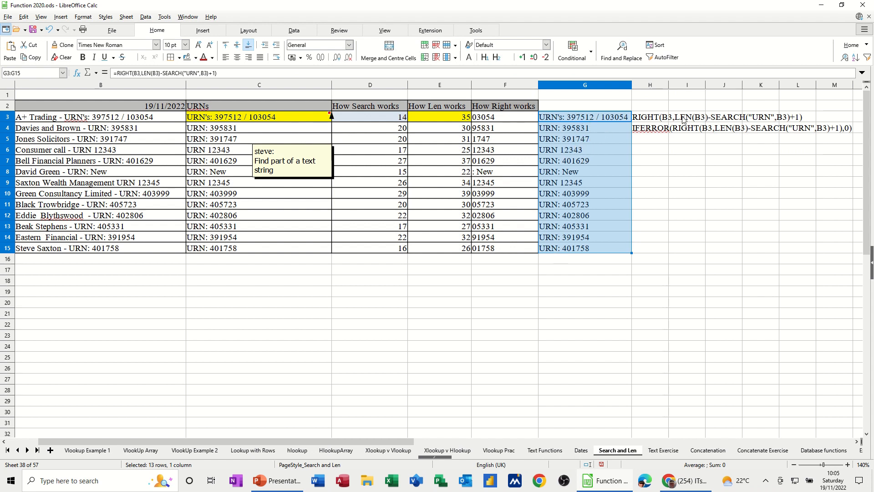
mouse_move(577, 247)
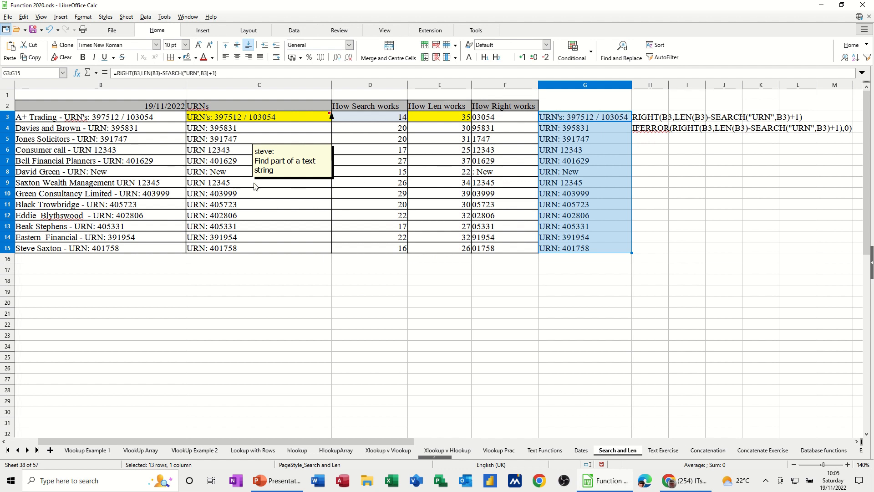
mouse_move(117, 186)
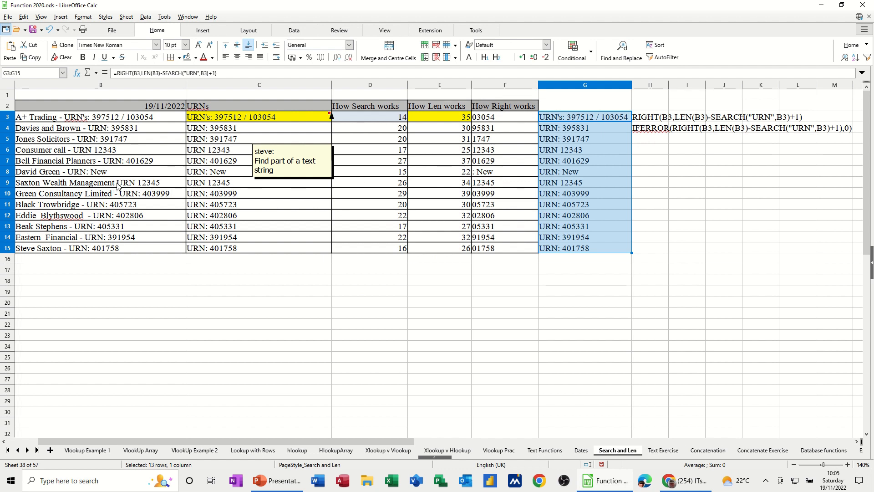
Step: Remove the URN from Saxton Wealth Management in B9, then compare G9's #VALUE! with C9's 0
click(100, 182)
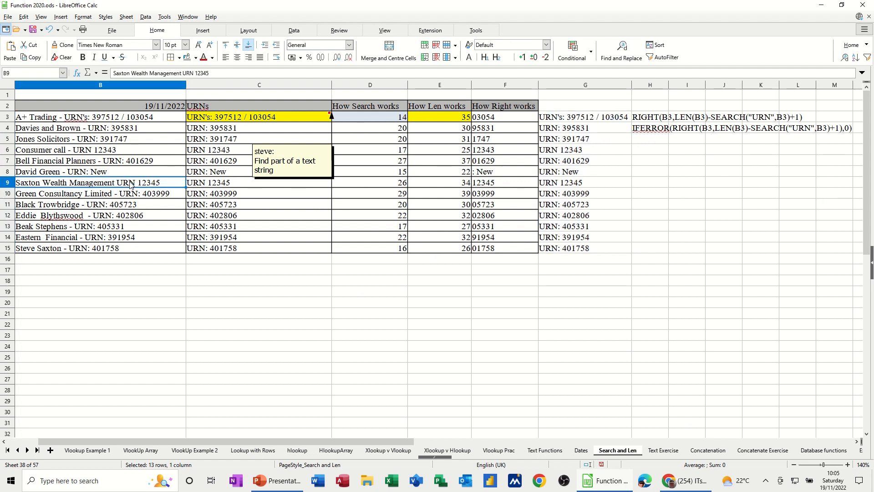
double_click(127, 182)
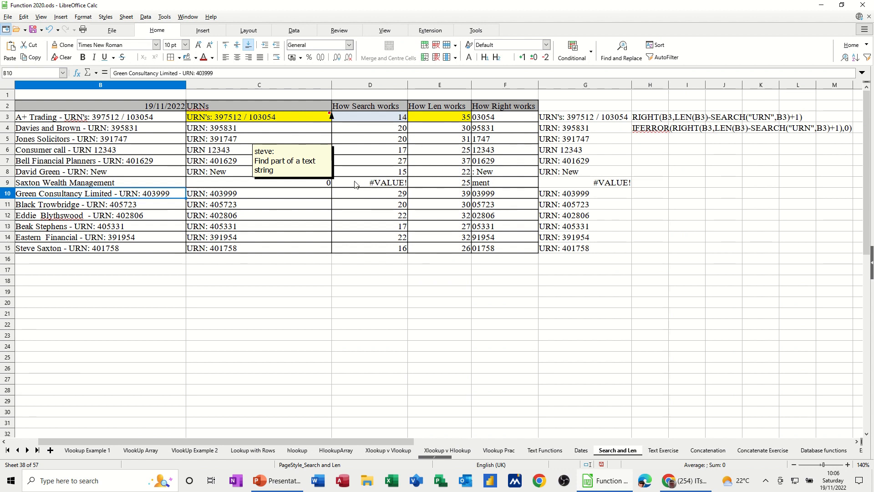
click(584, 182)
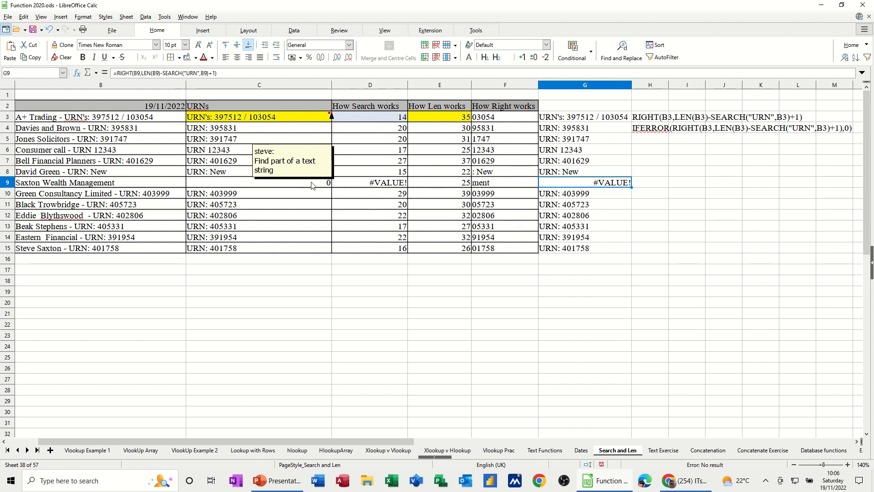
click(258, 182)
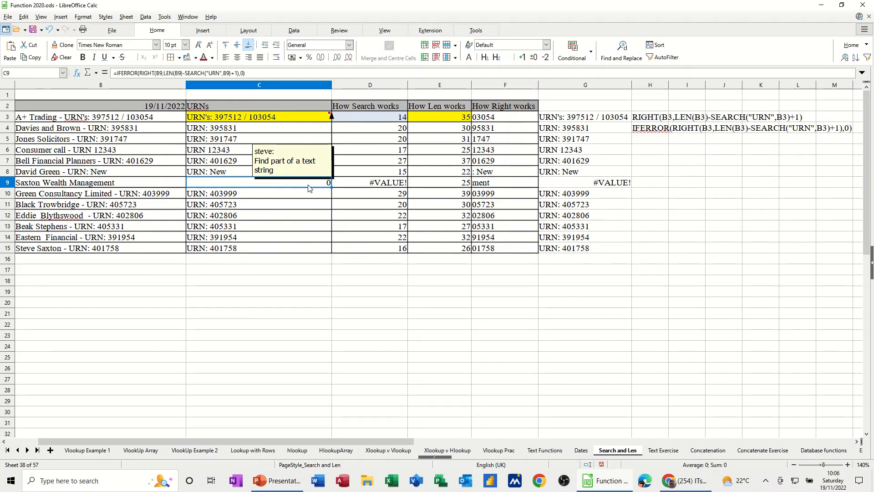
mouse_move(329, 186)
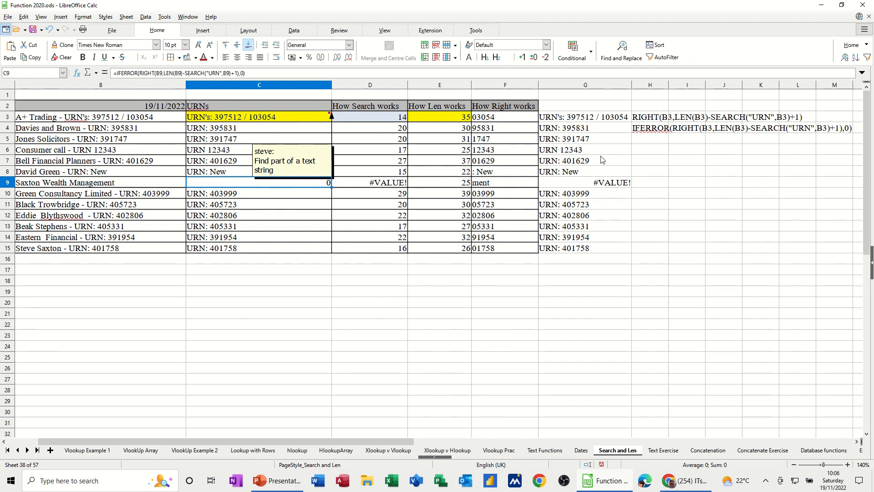
Step: Wrap G3's formula in IFERROR with 0 as the fallback value
click(584, 117)
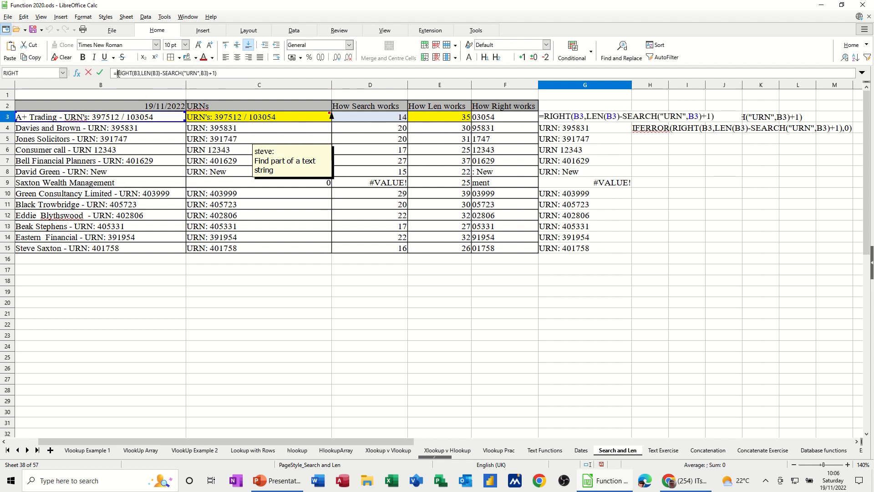
text(iferror()
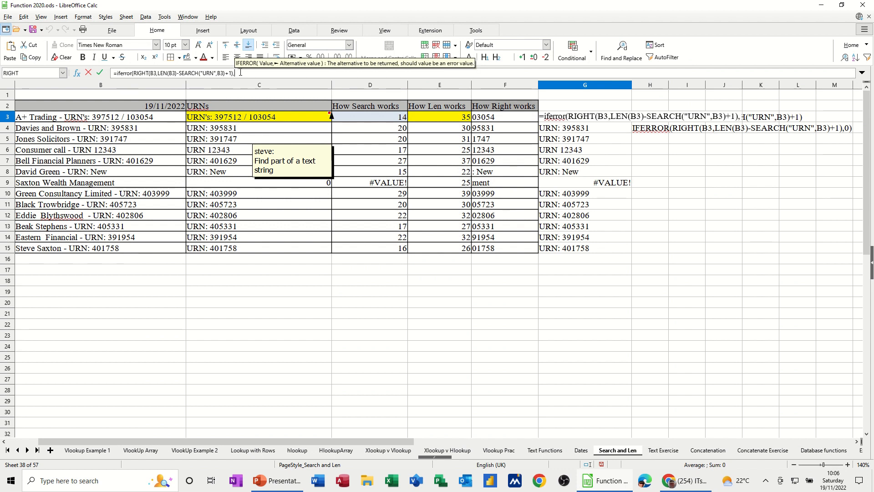
text(0))
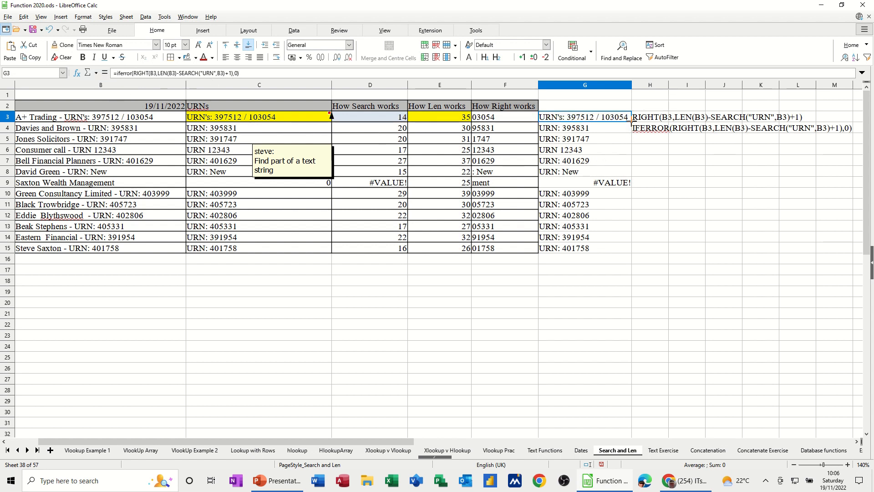
Step: Fill the IFERROR formula from G3 to G15, then inspect the C9 and D9 formulas
drag(584, 117, 584, 248)
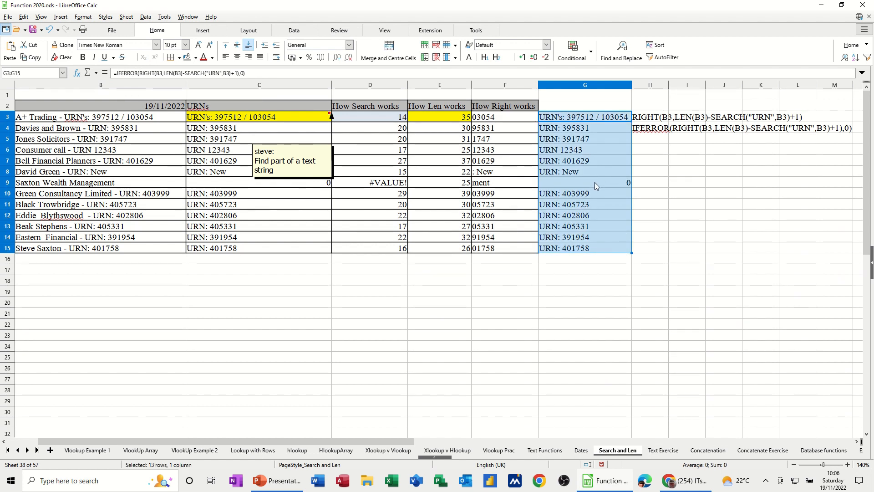
click(259, 182)
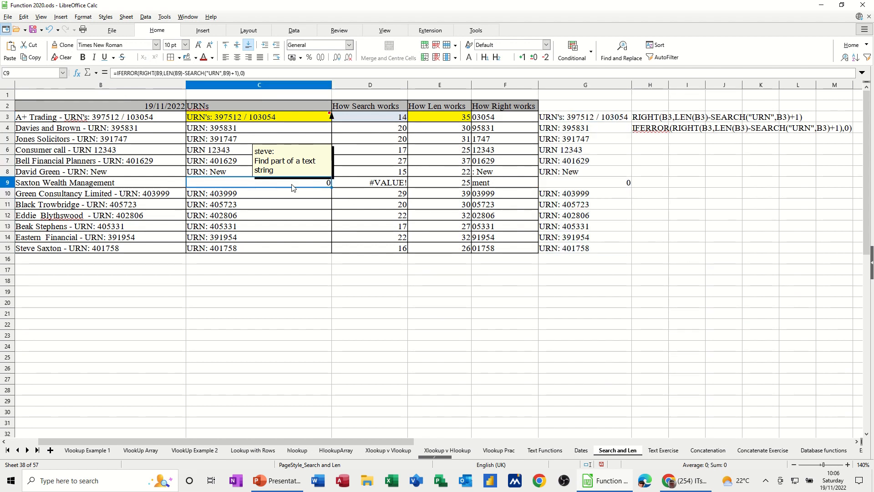
click(370, 182)
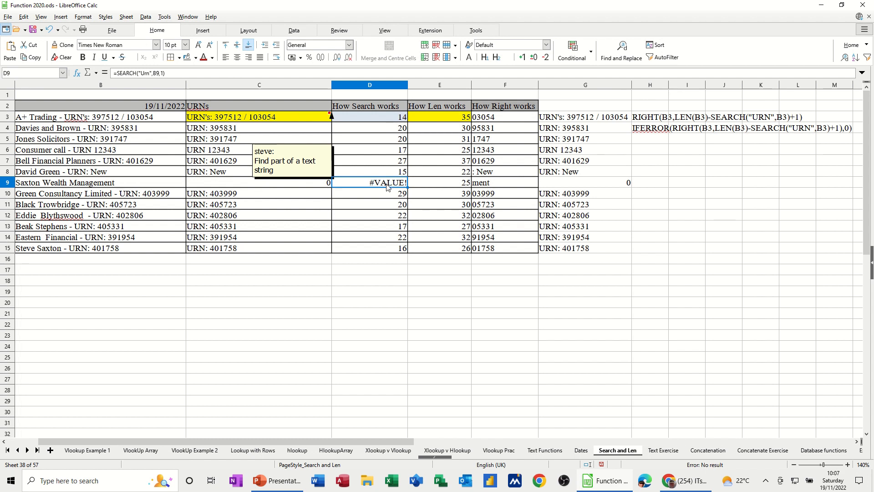
mouse_move(594, 151)
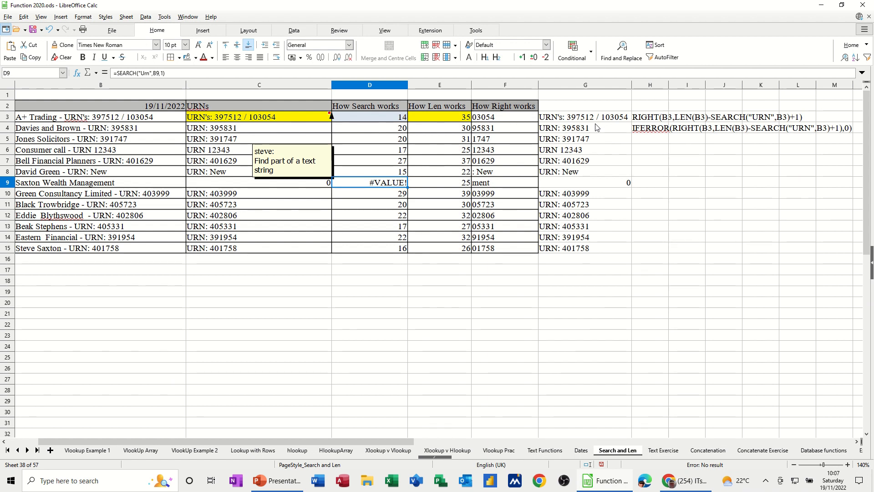
mouse_move(372, 191)
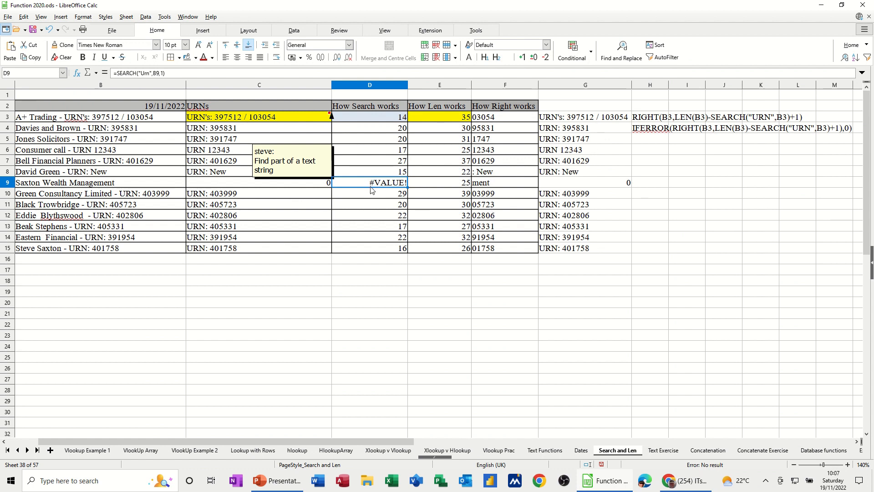